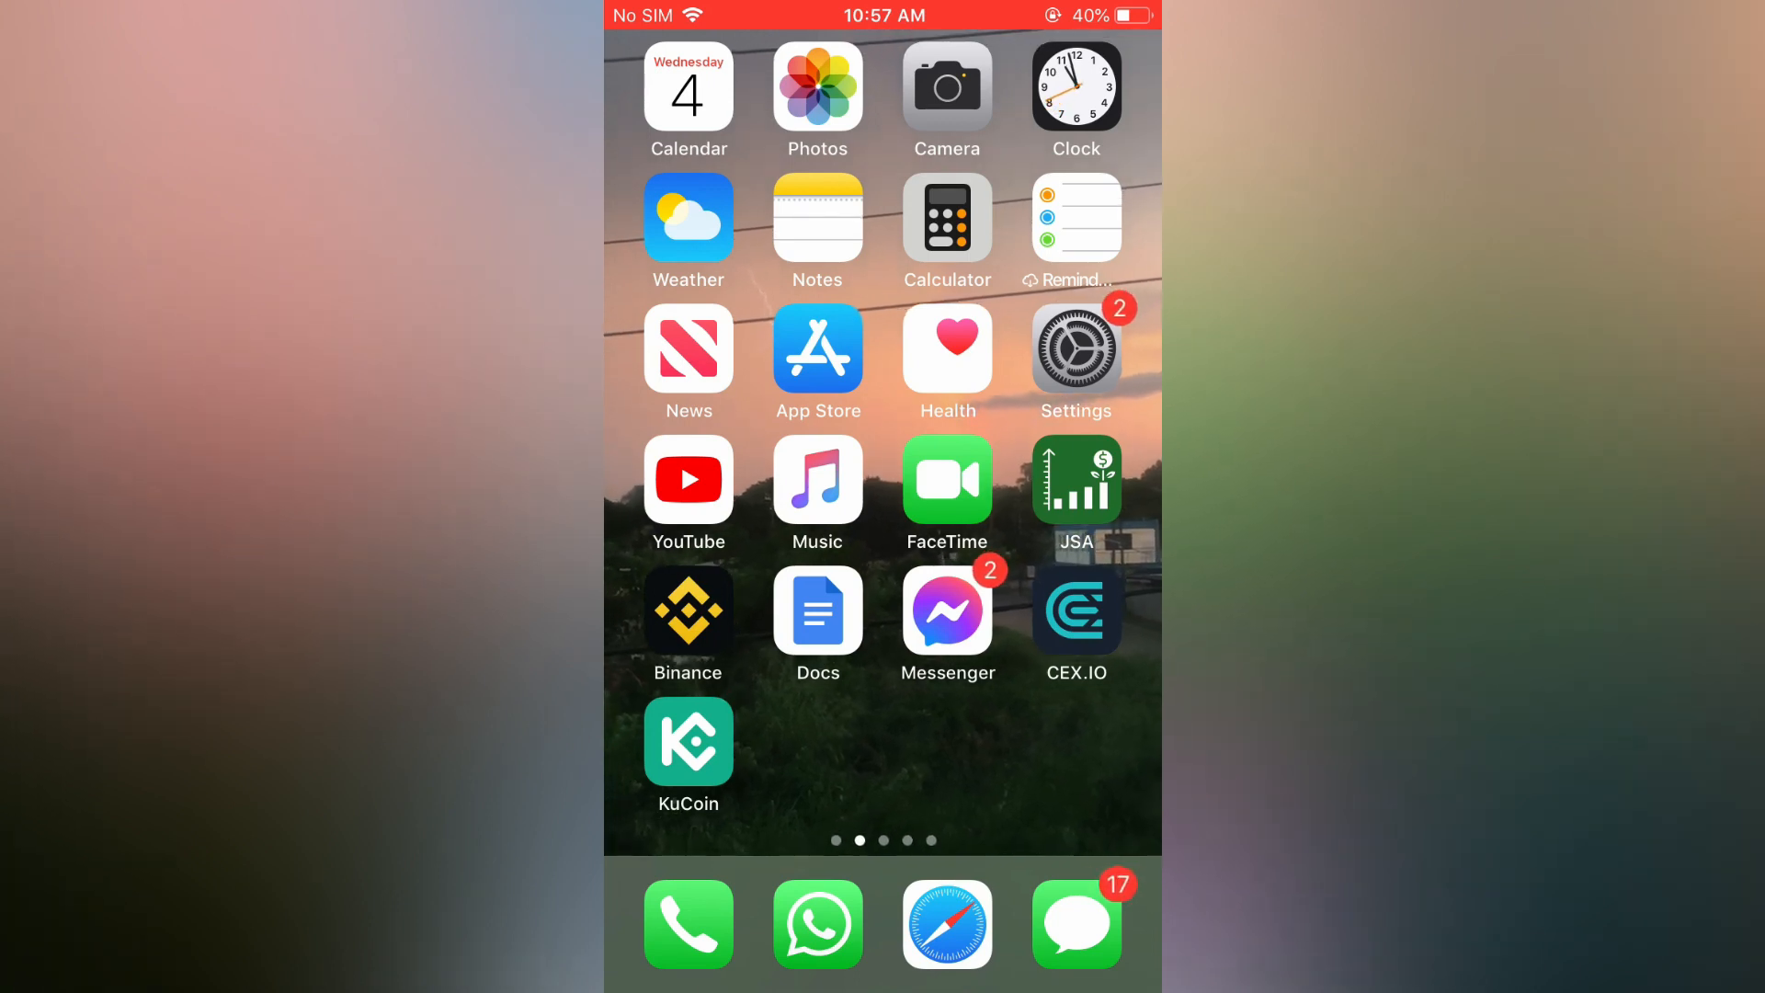
# Step: Launch Messenger from the home screen to show the Chats list
pyautogui.click(947, 610)
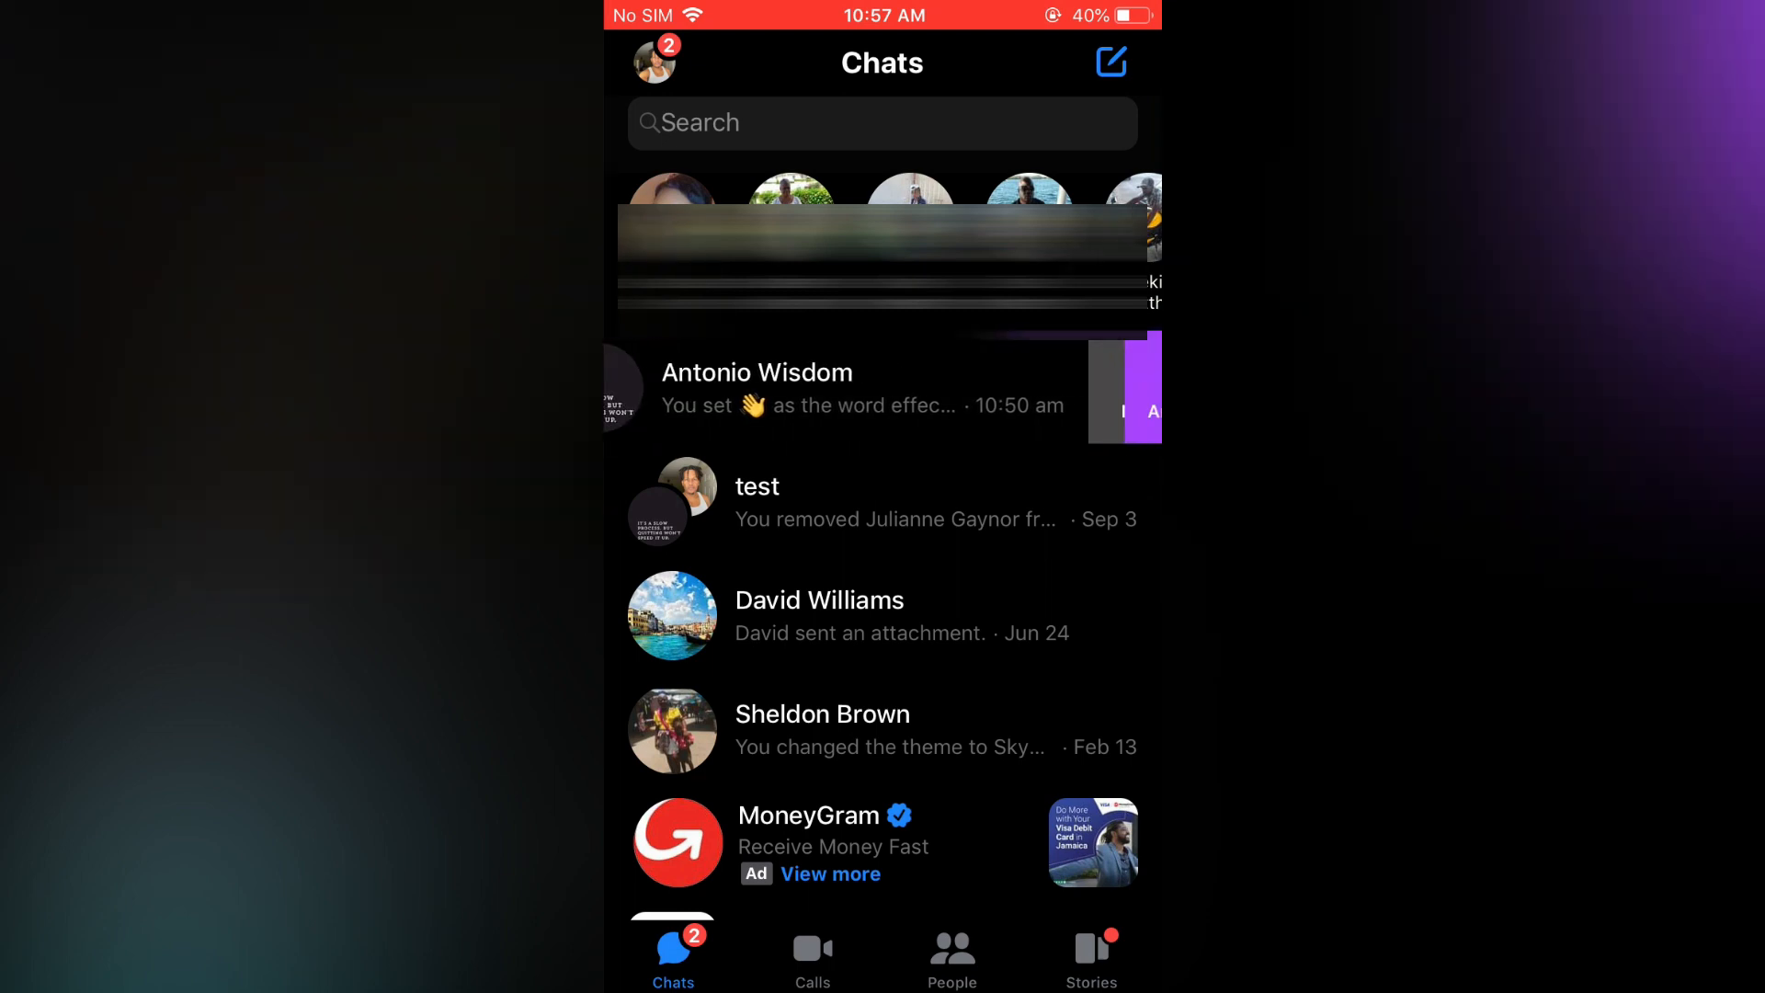
# Step: Archive the Antonio Wisdom chat, then bring up the account settings menu
pyautogui.moveTo(956, 388); pyautogui.dragTo(675, 388)
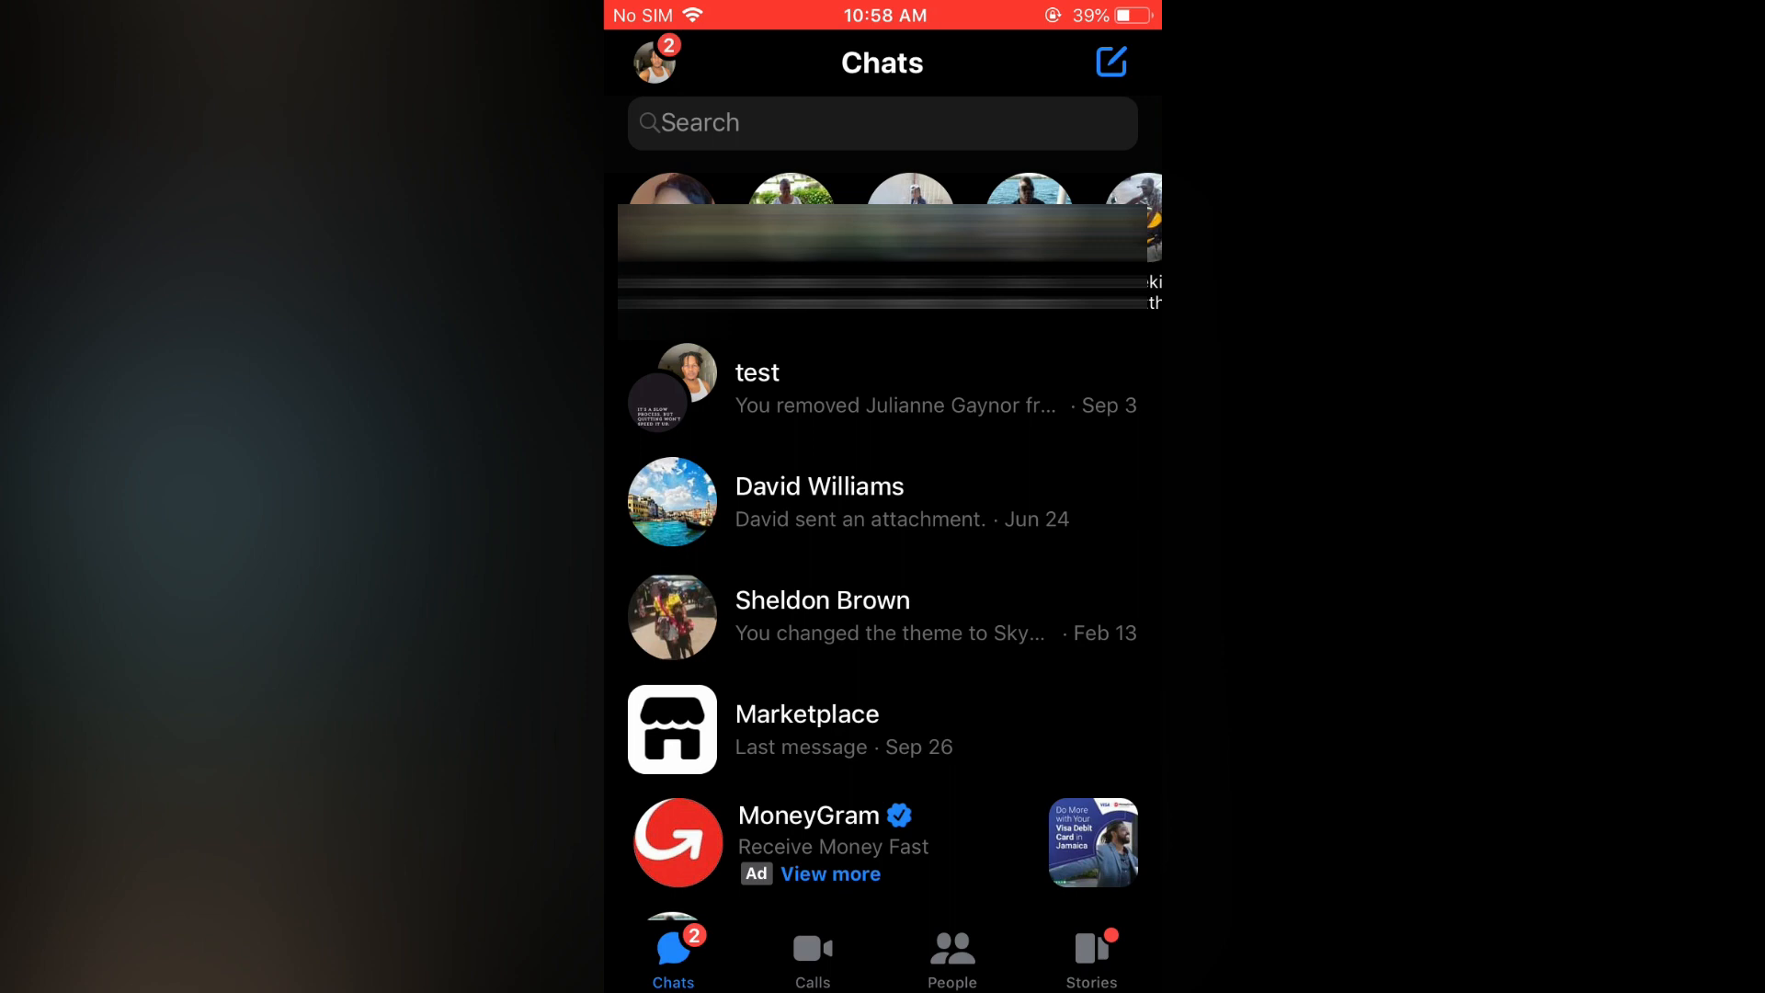
pyautogui.click(653, 59)
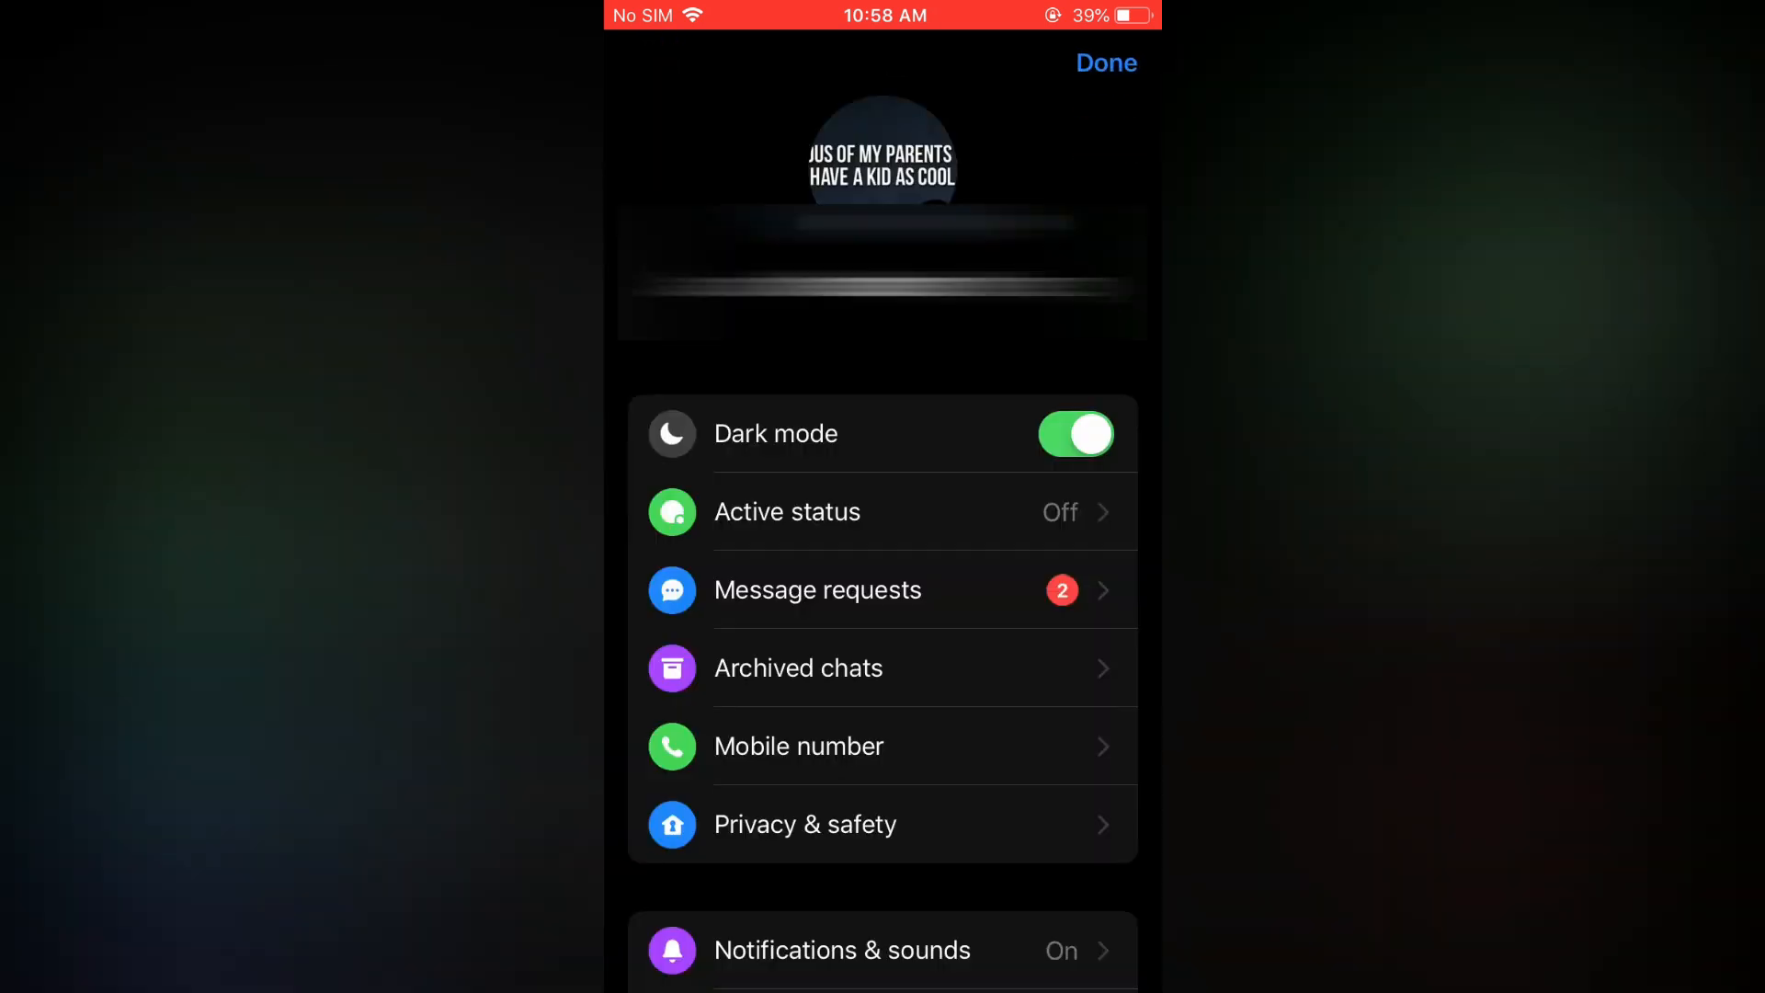
pyautogui.click(880, 666)
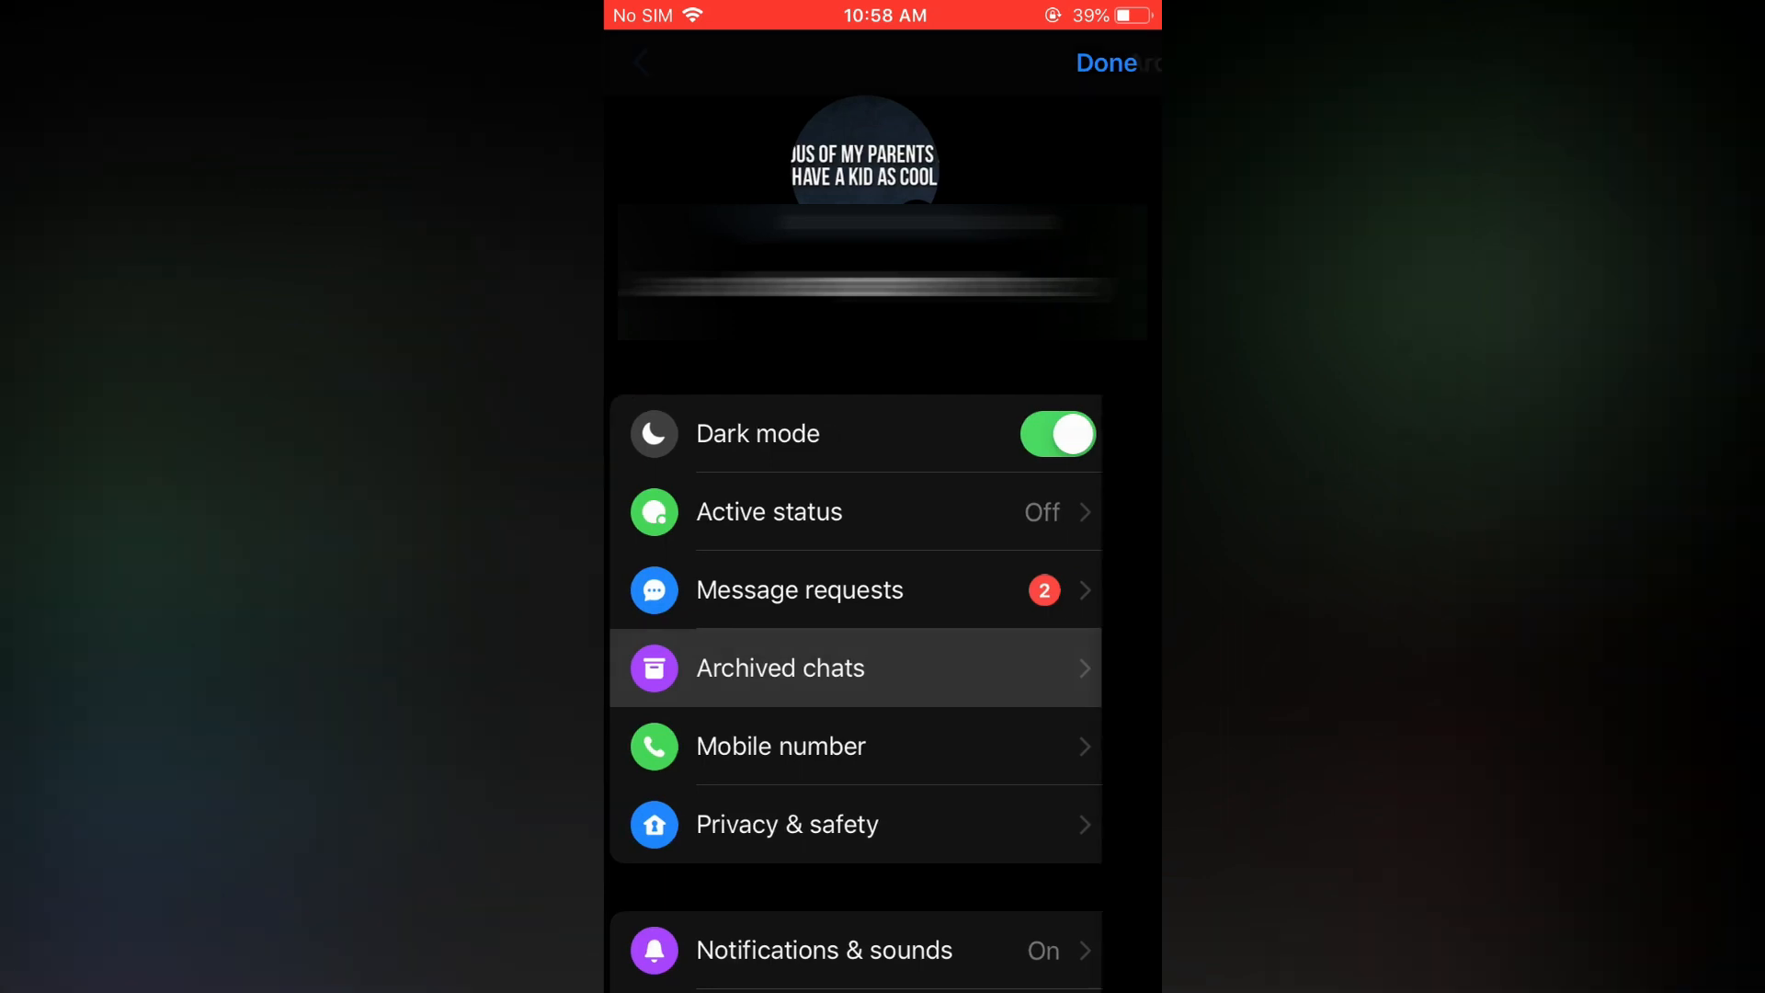
pyautogui.click(780, 667)
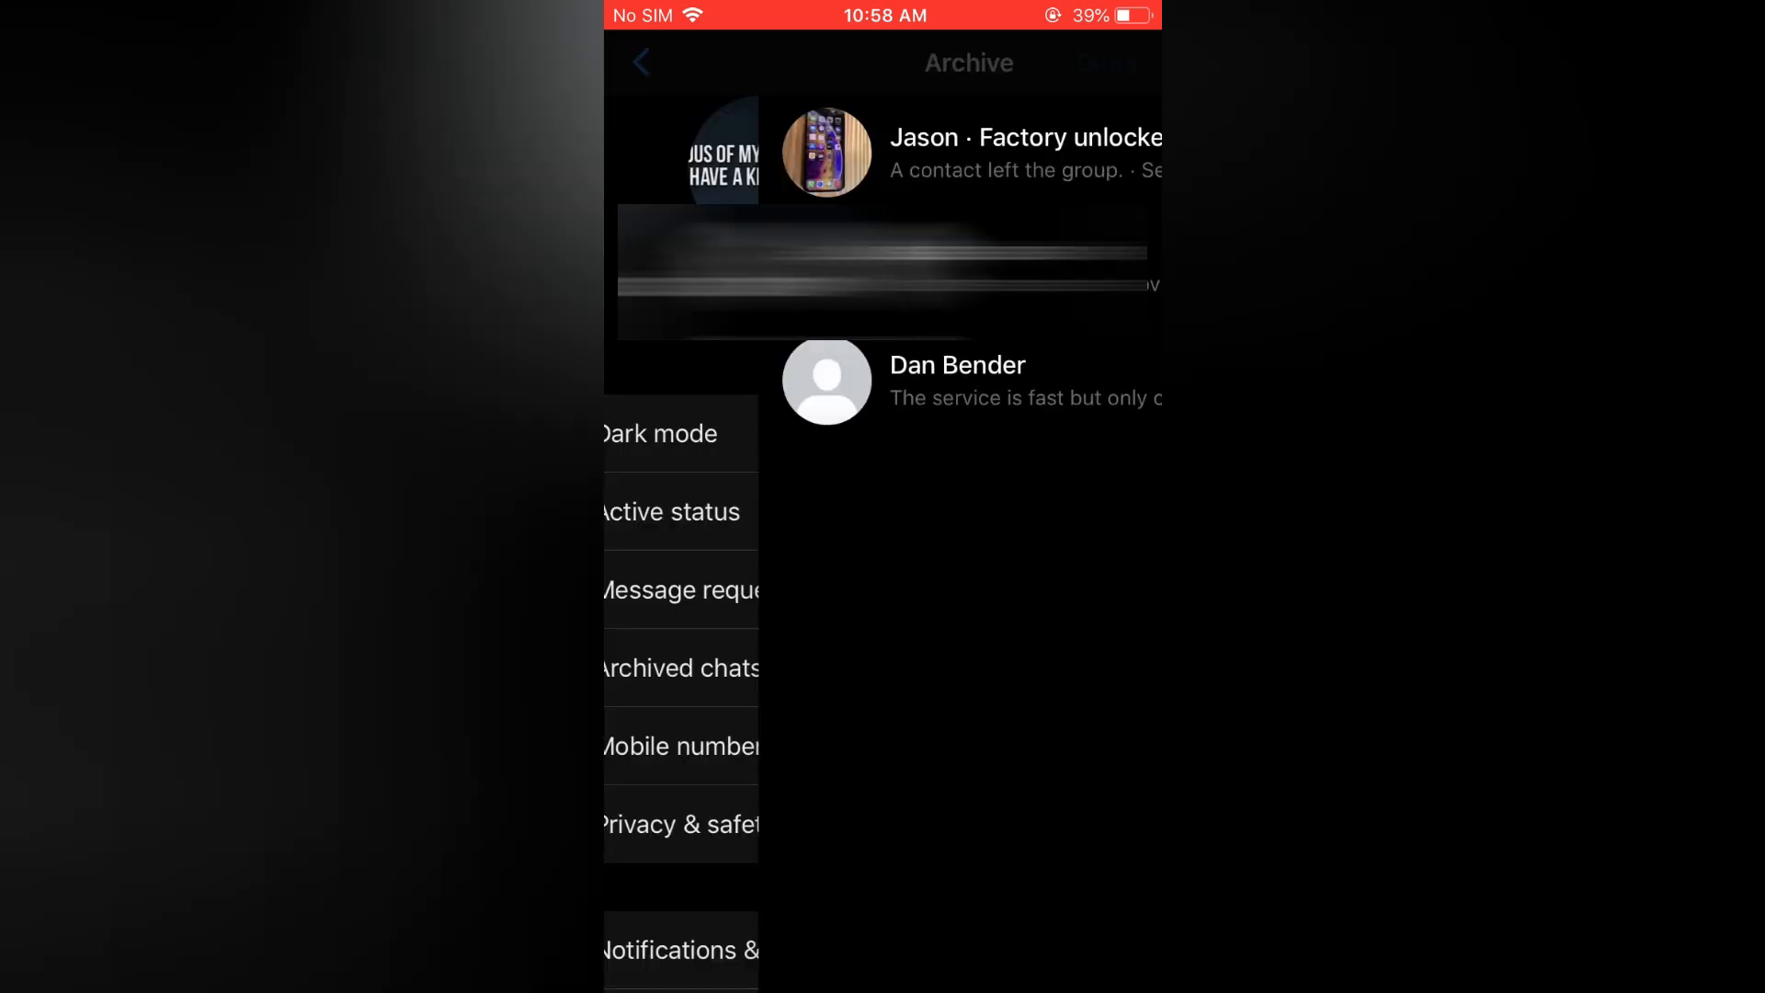
pyautogui.click(640, 62)
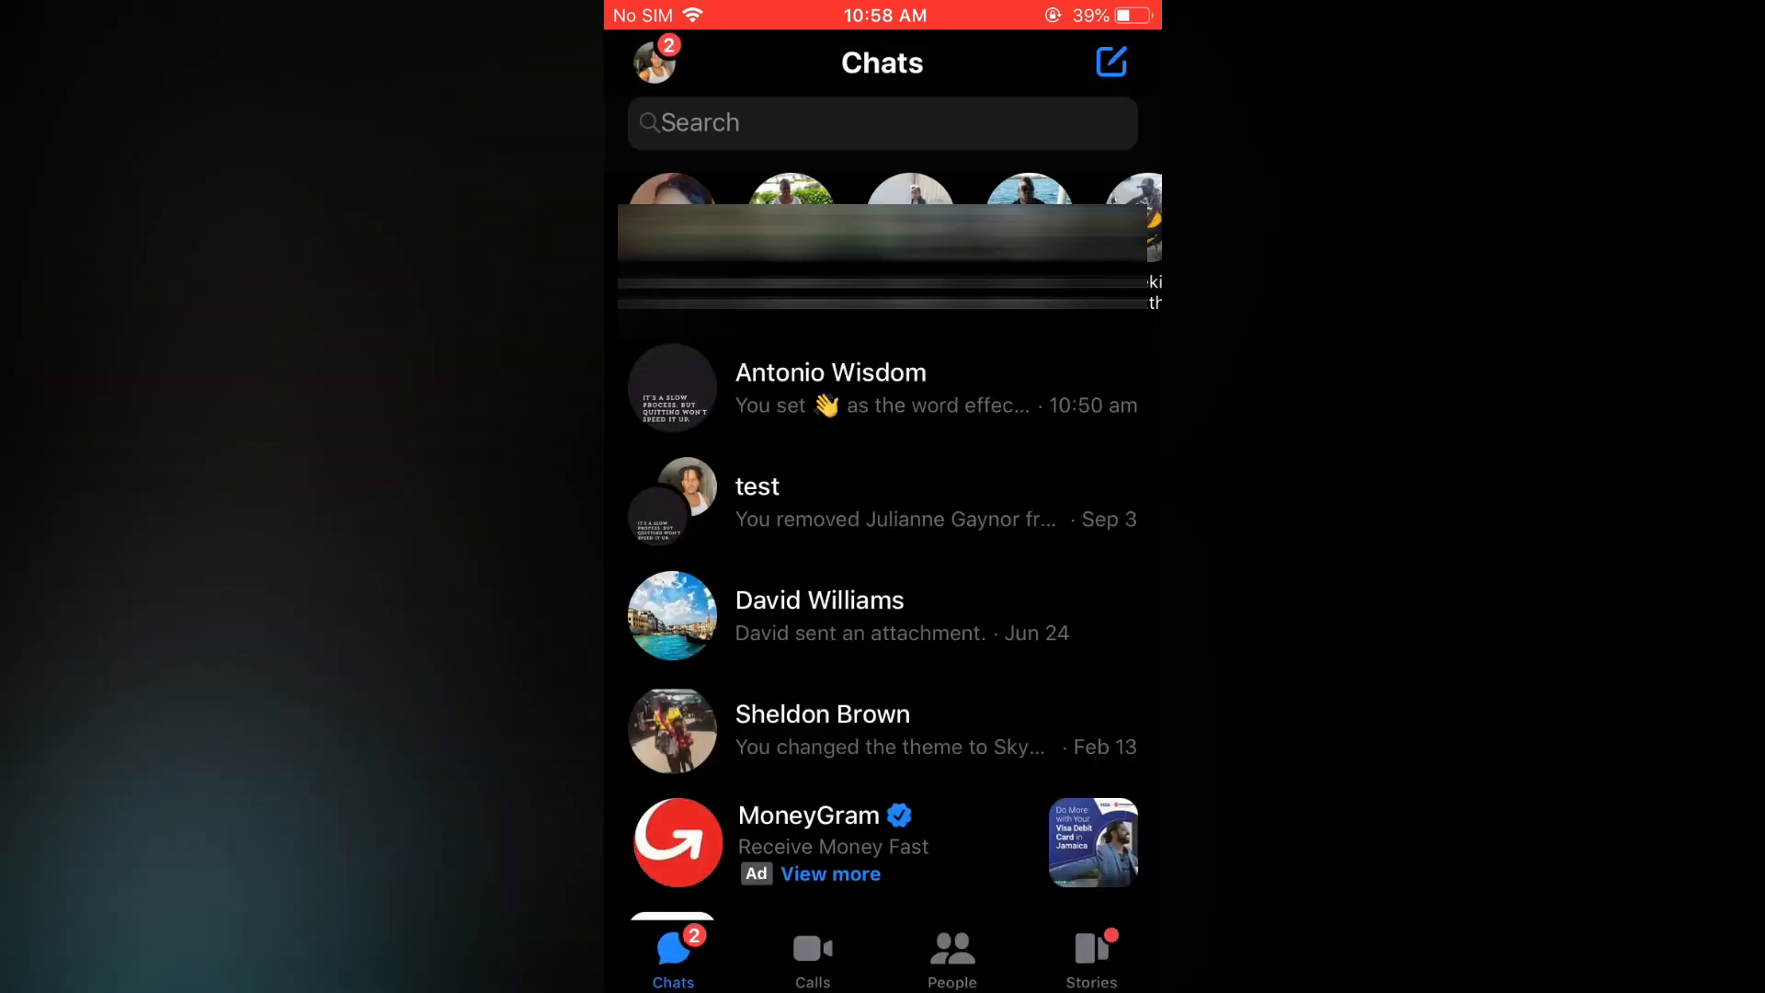